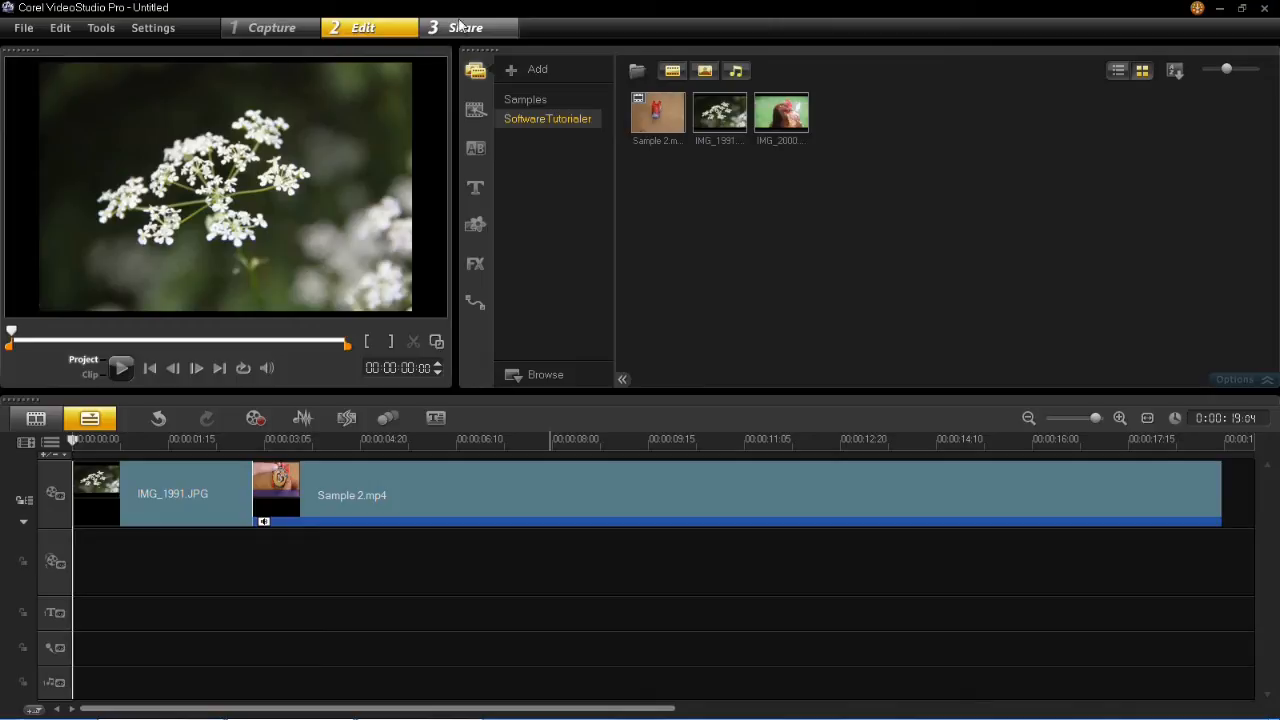
Save the project as a YouTube 3D MPEG-4 HD (16:9) file named 'tutorial'.
click(465, 27)
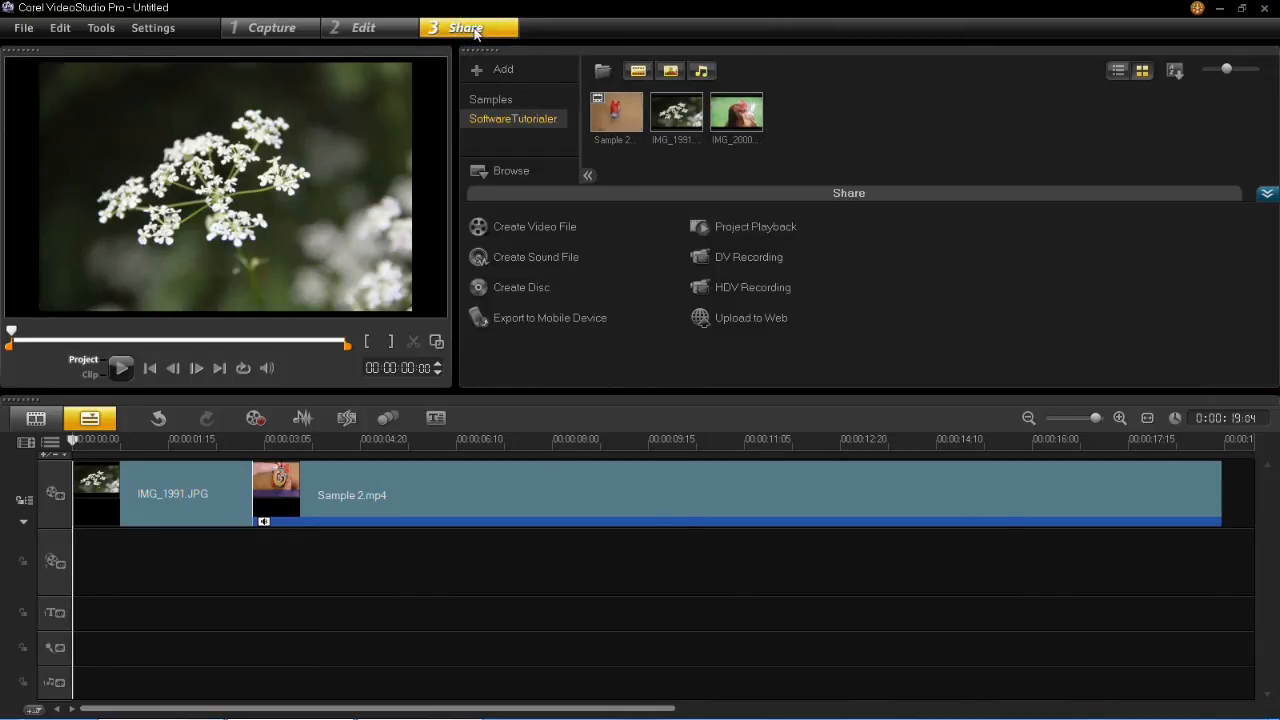
mouse_move(725, 332)
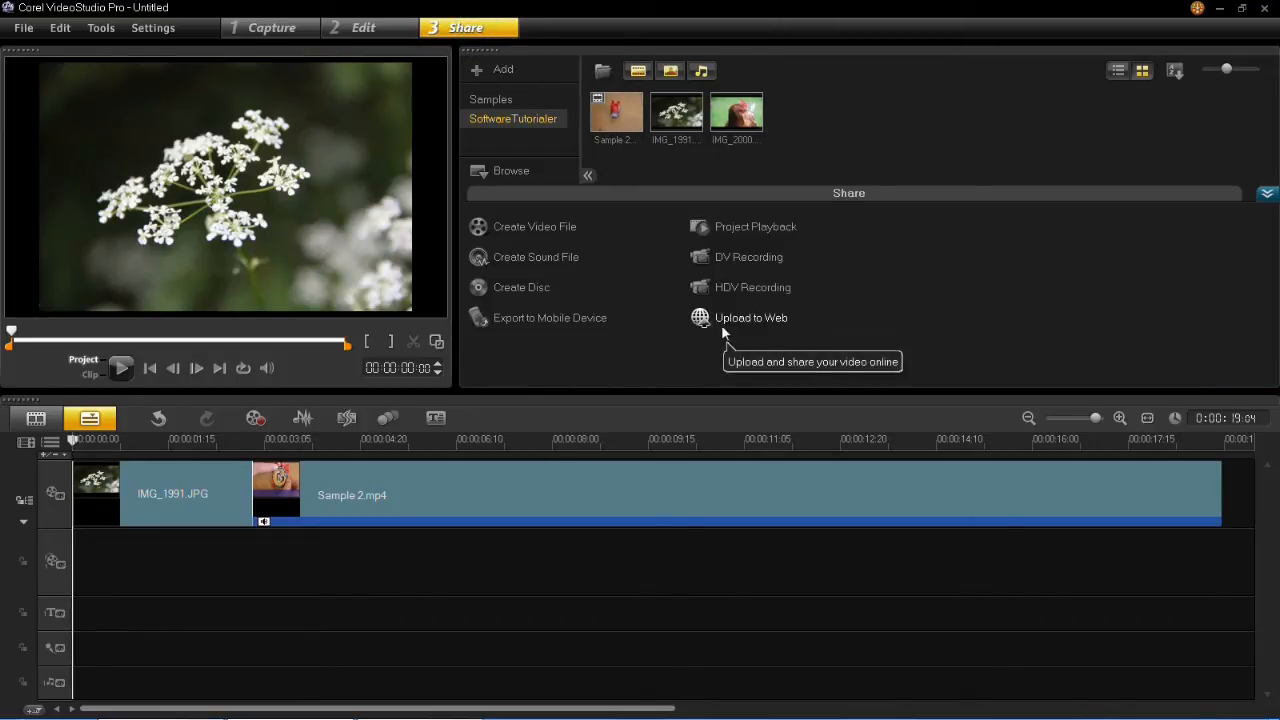
click(751, 317)
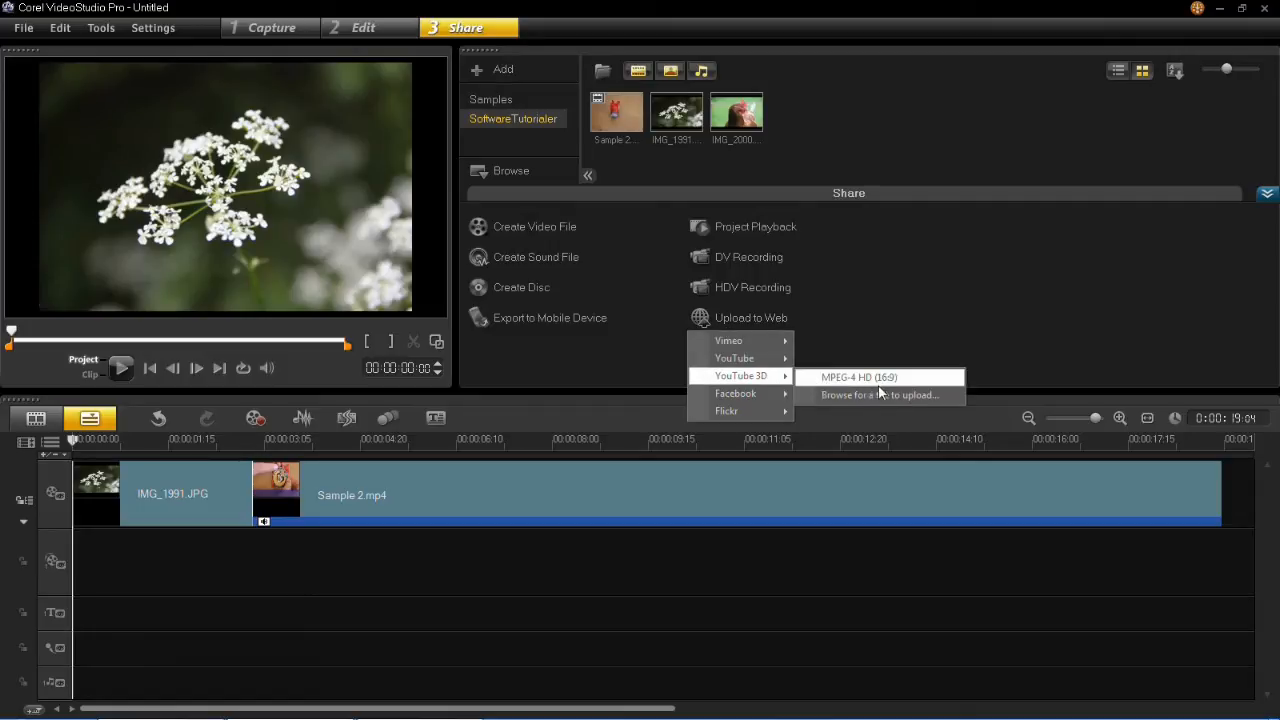
mouse_move(858, 380)
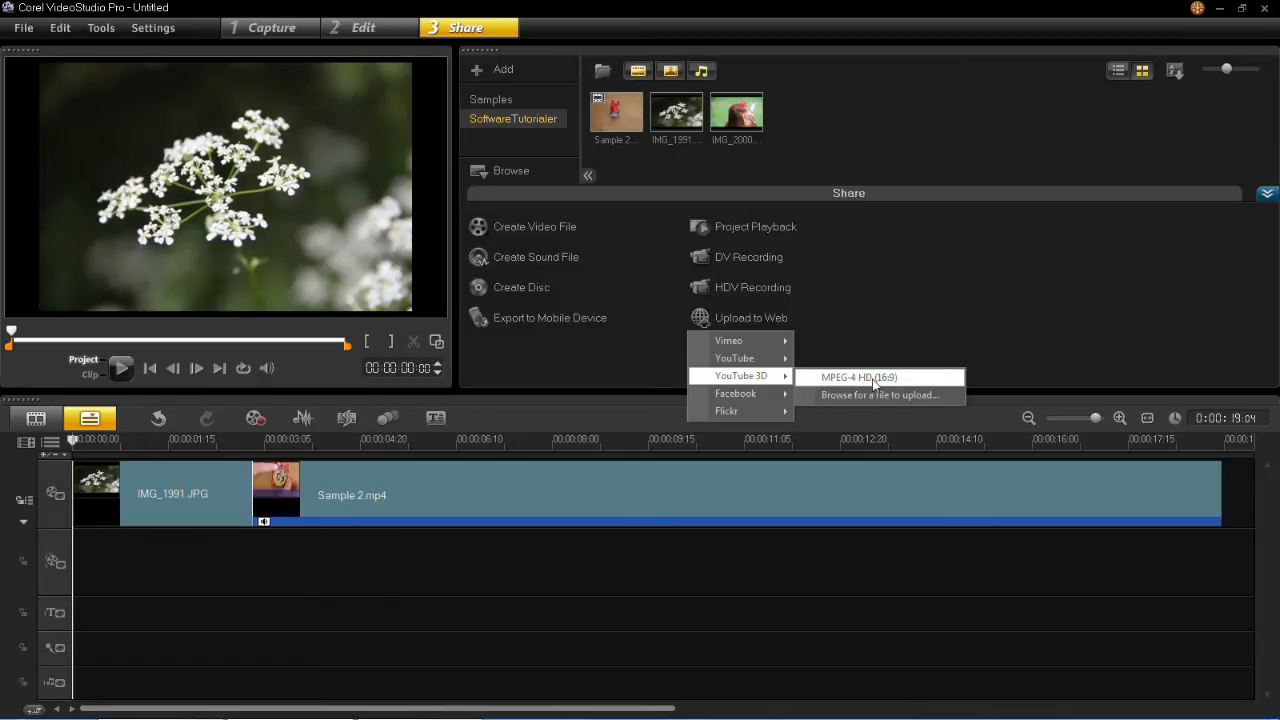
mouse_move(957, 388)
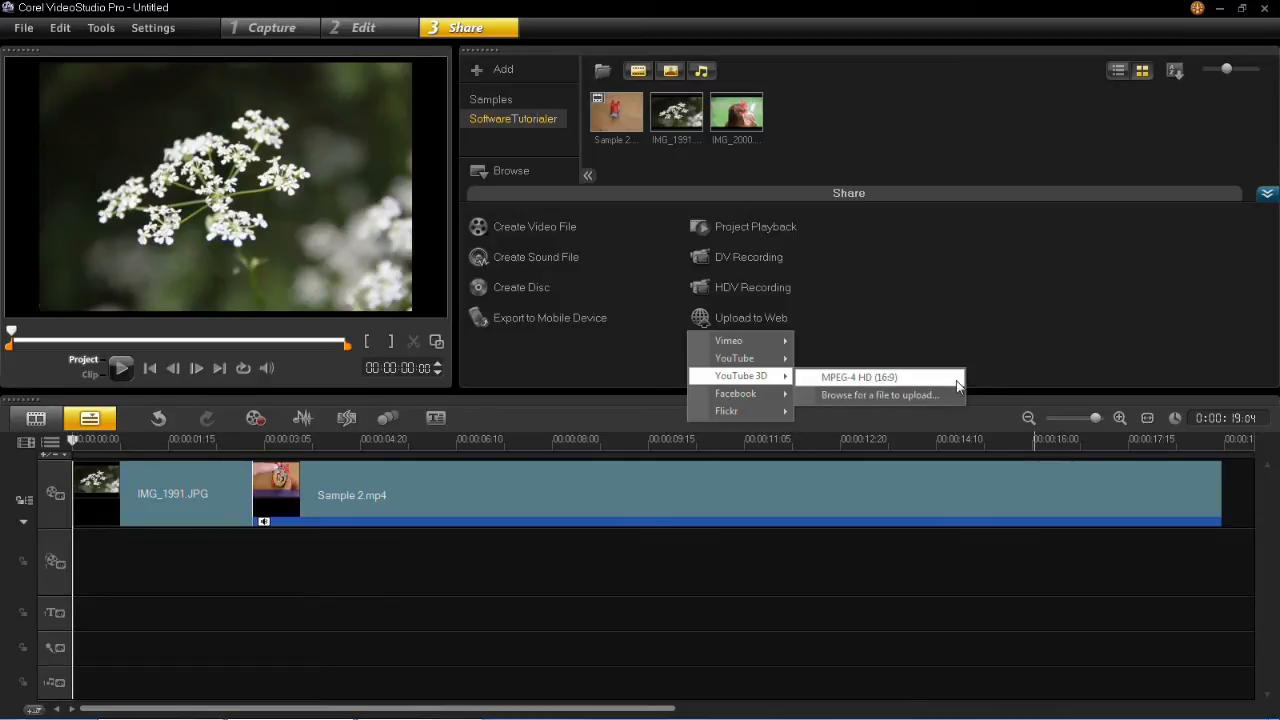
click(858, 377)
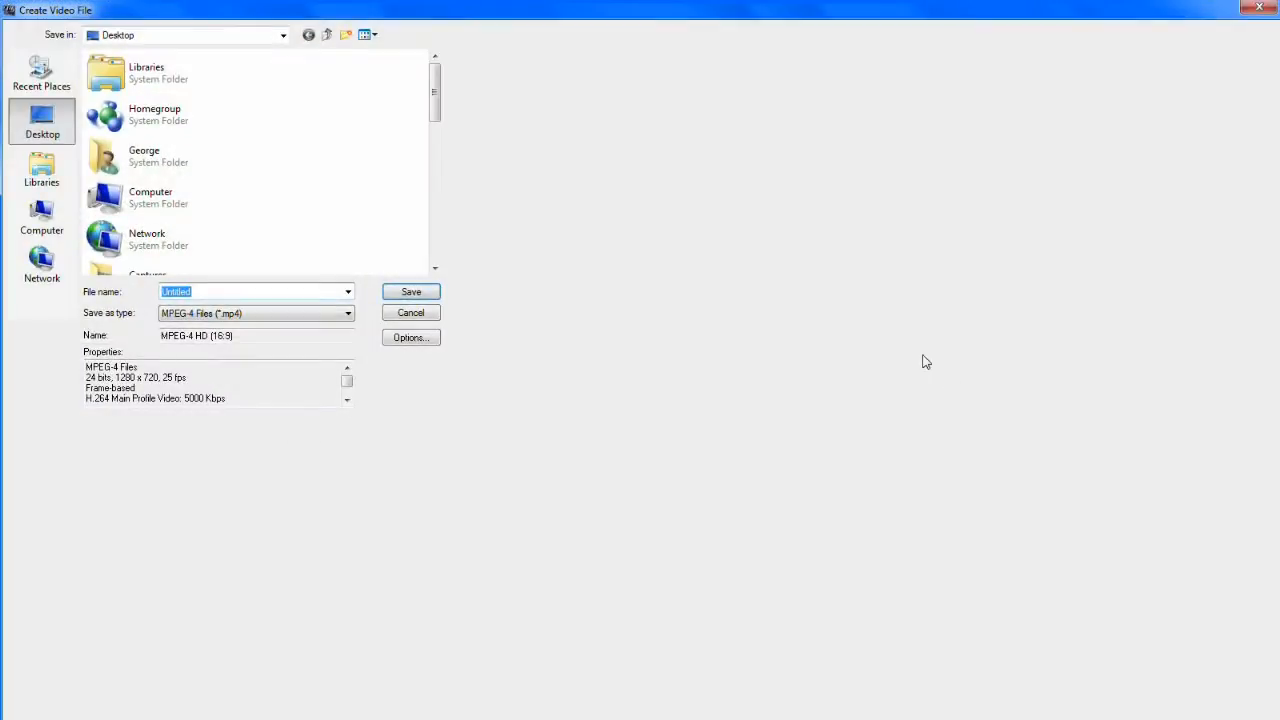
mouse_move(783, 300)
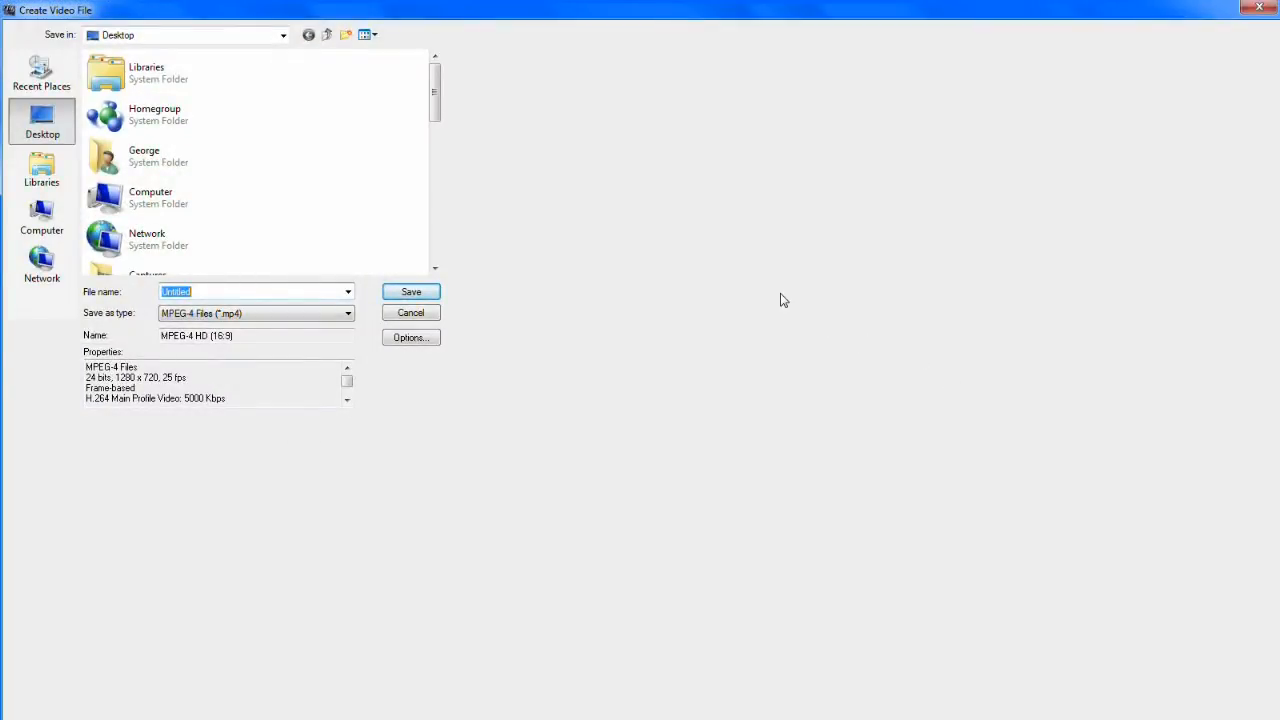
text(tutorial)
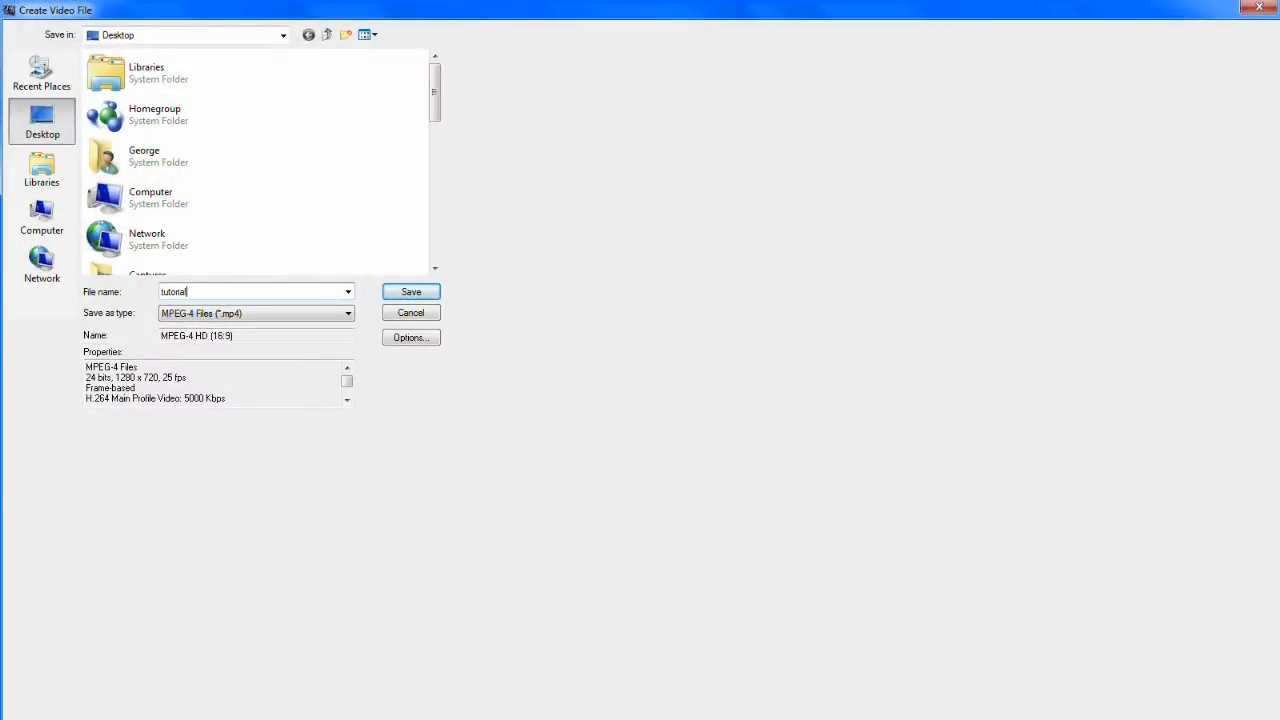
click(411, 291)
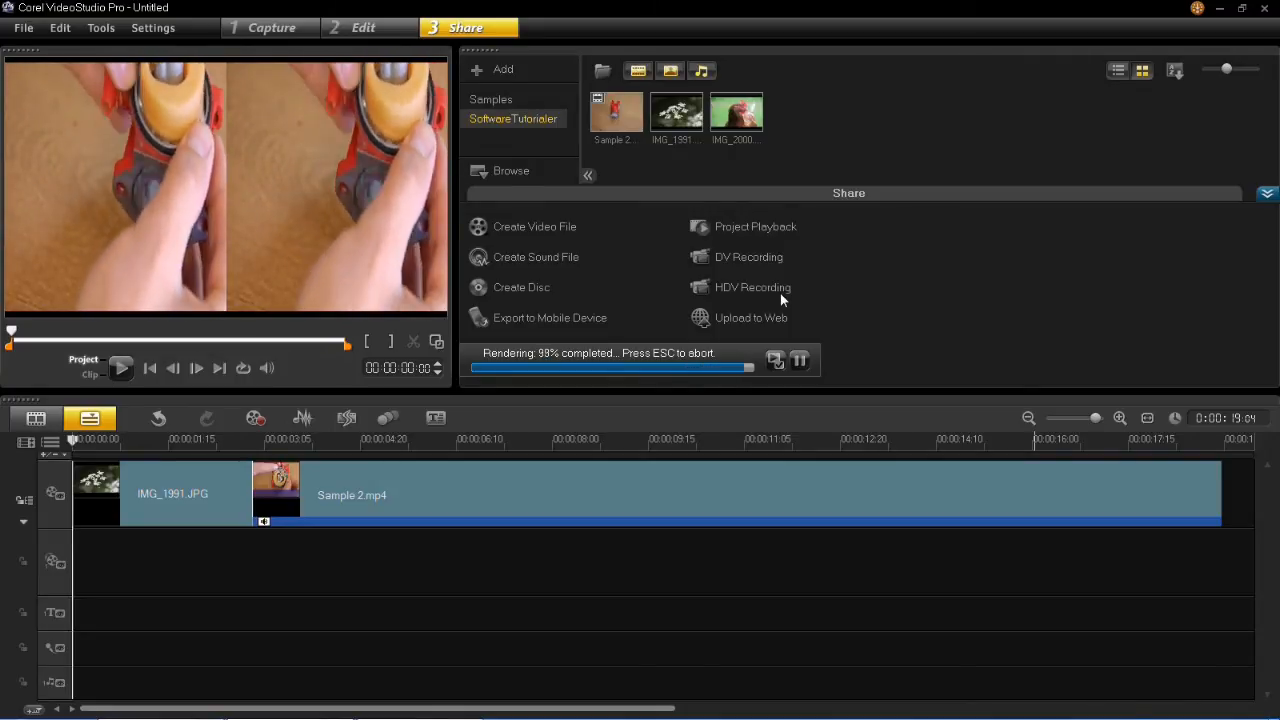
Wait for the MPEG-4 HD render to finish.
click(751, 317)
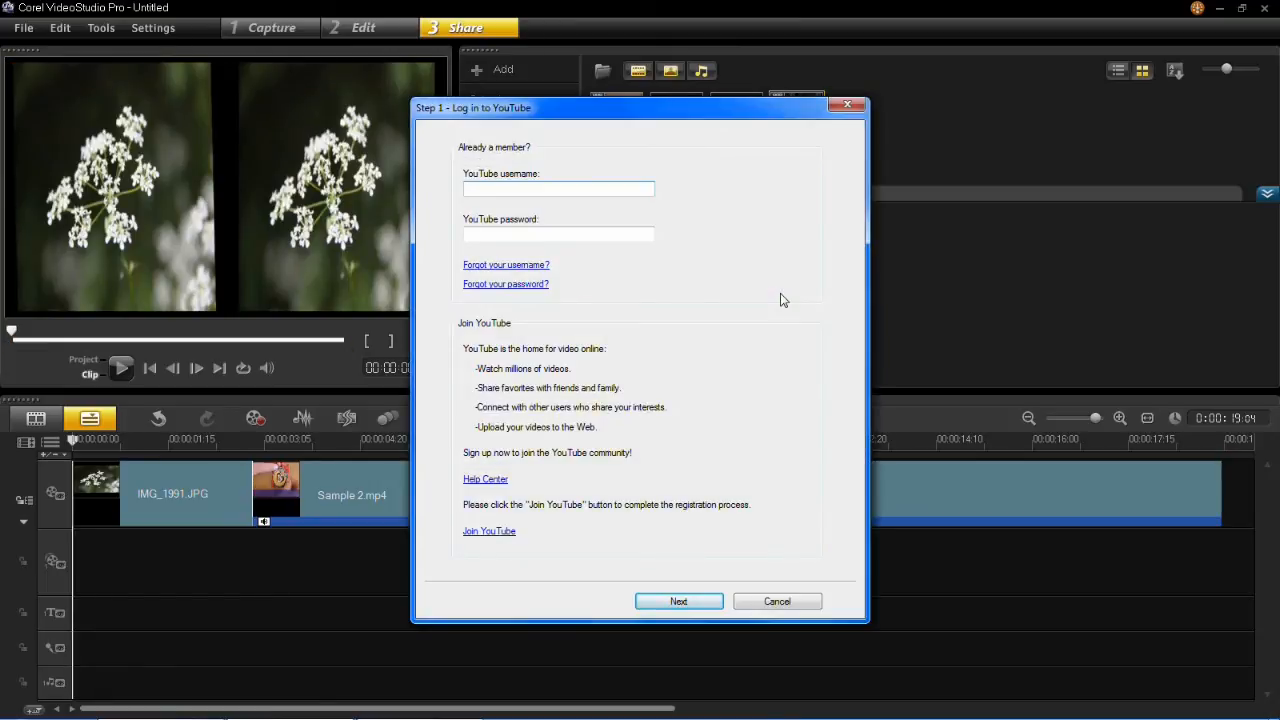
Review the YouTube username and password fields and advance past the login step.
click(558, 189)
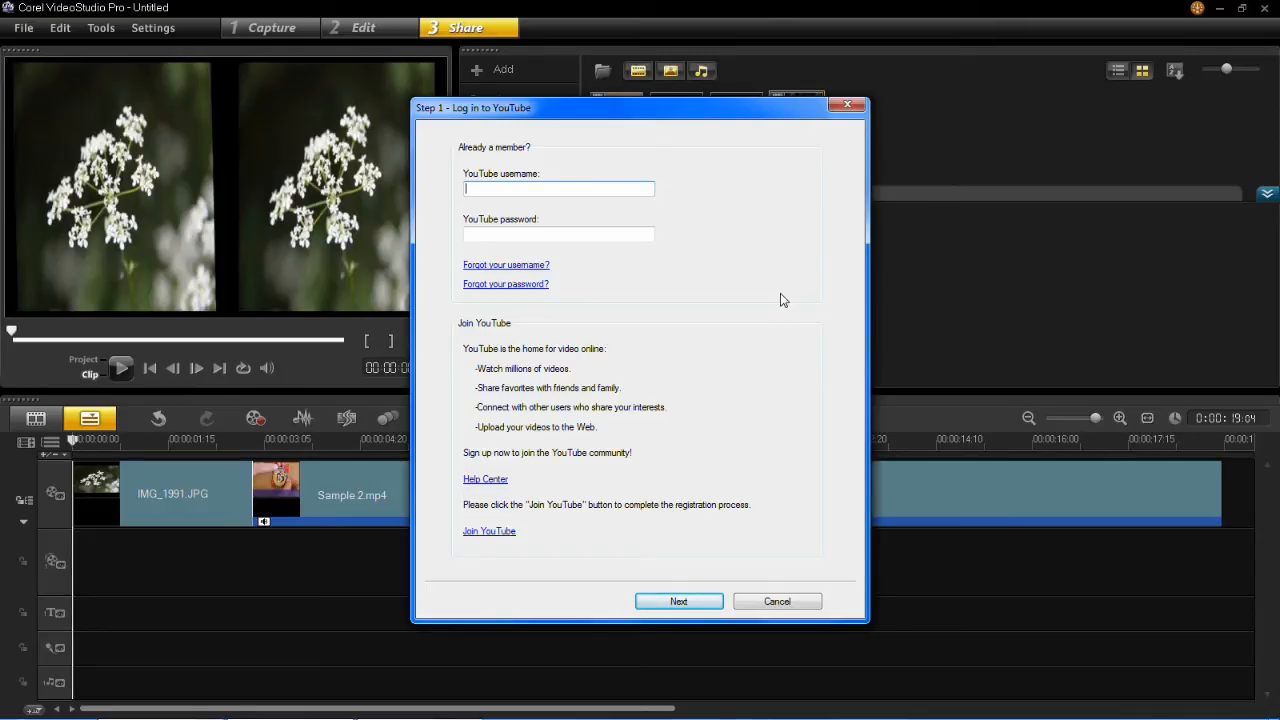
mouse_move(530, 592)
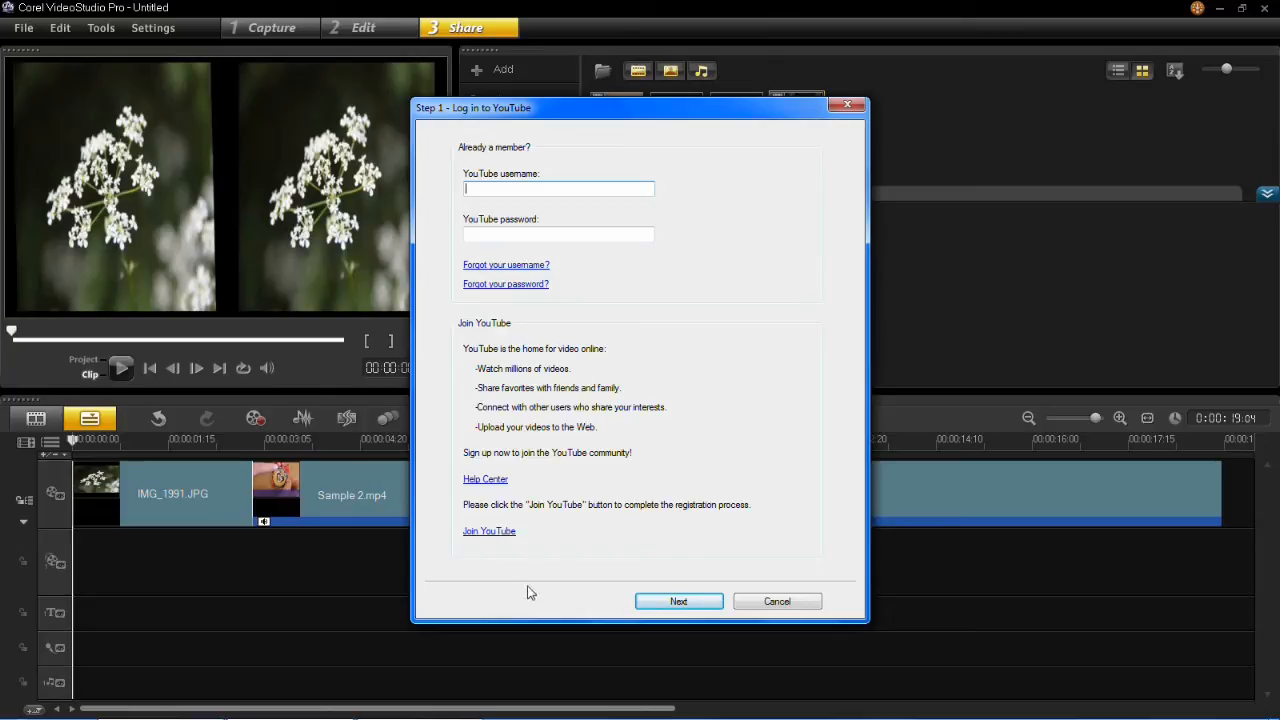
mouse_move(489, 531)
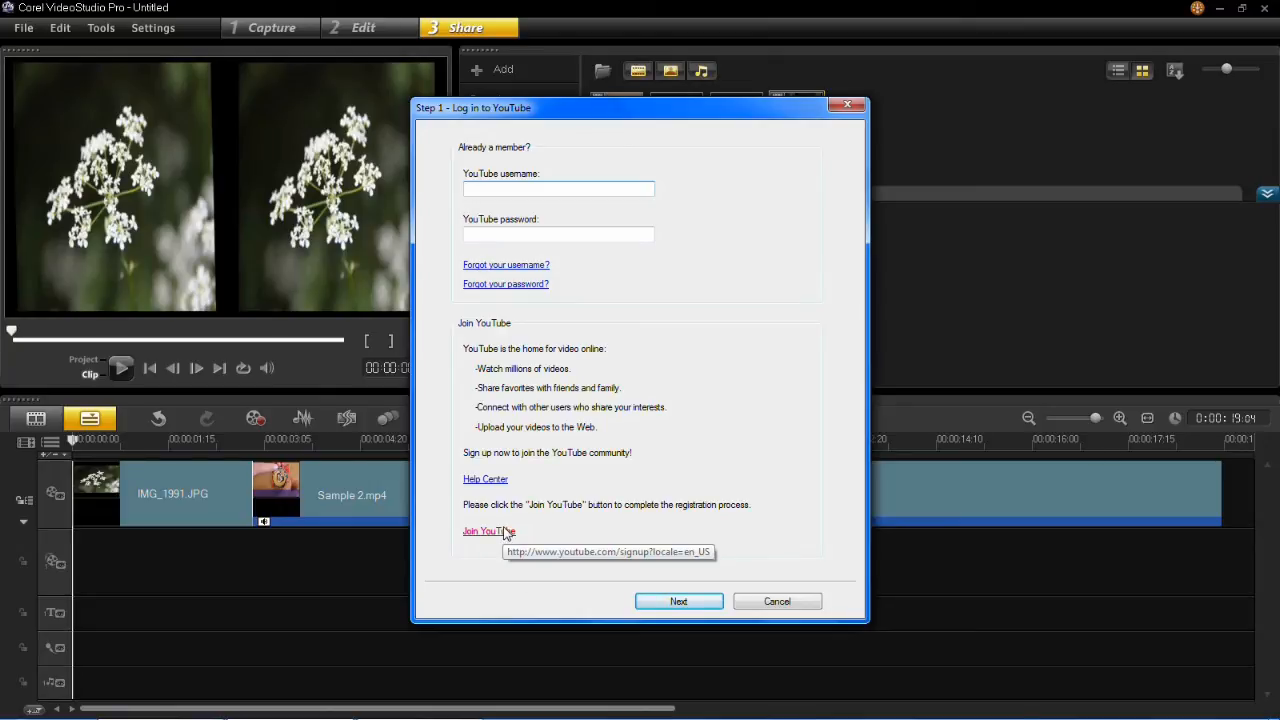
mouse_move(500, 189)
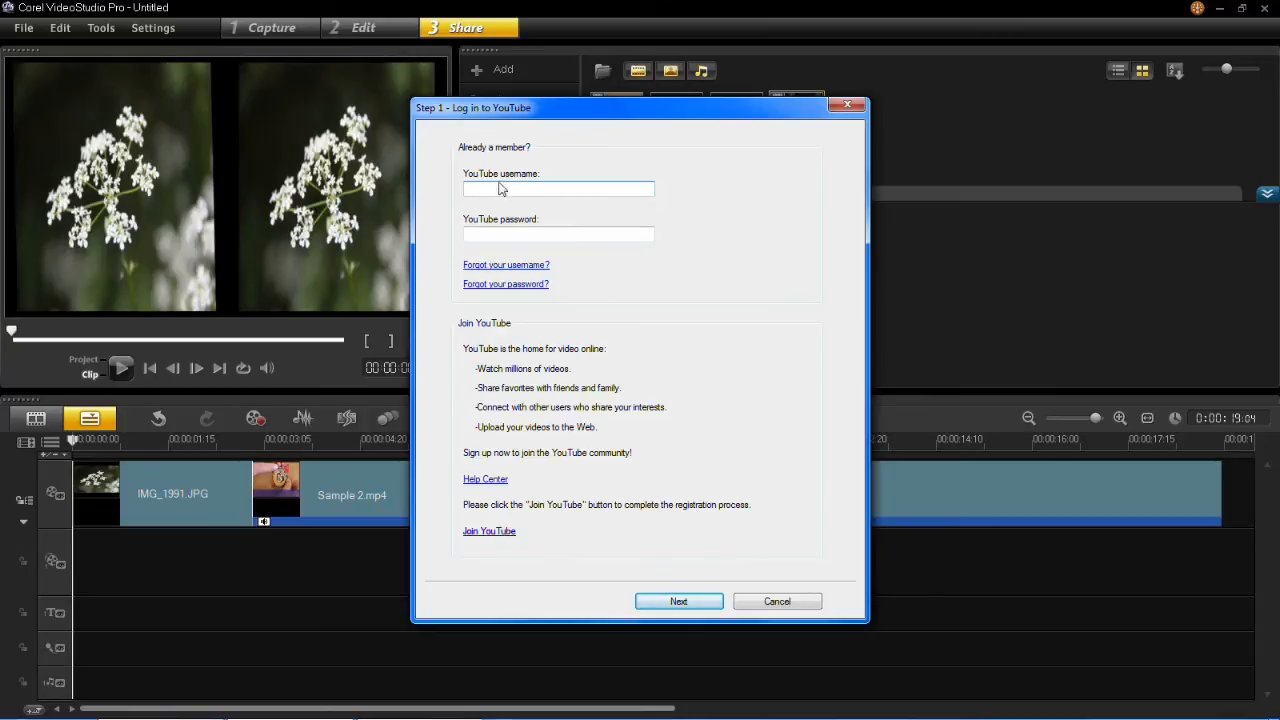
mouse_move(630, 204)
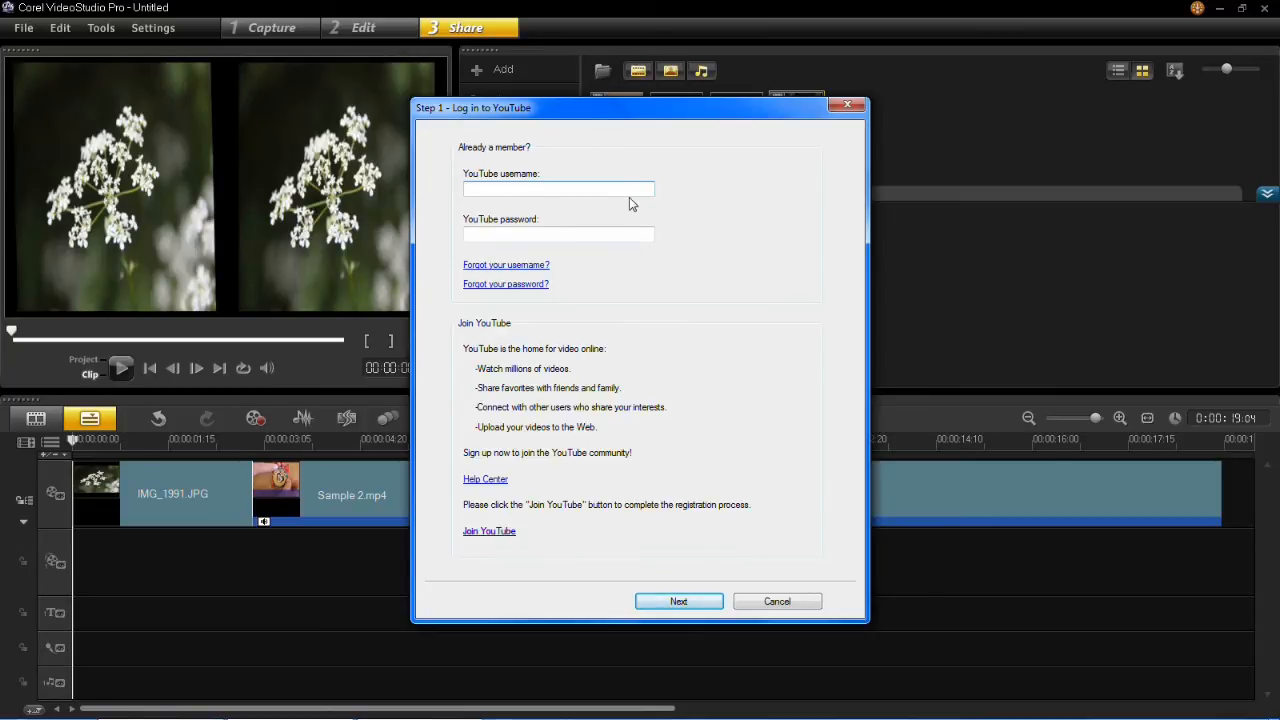
click(678, 601)
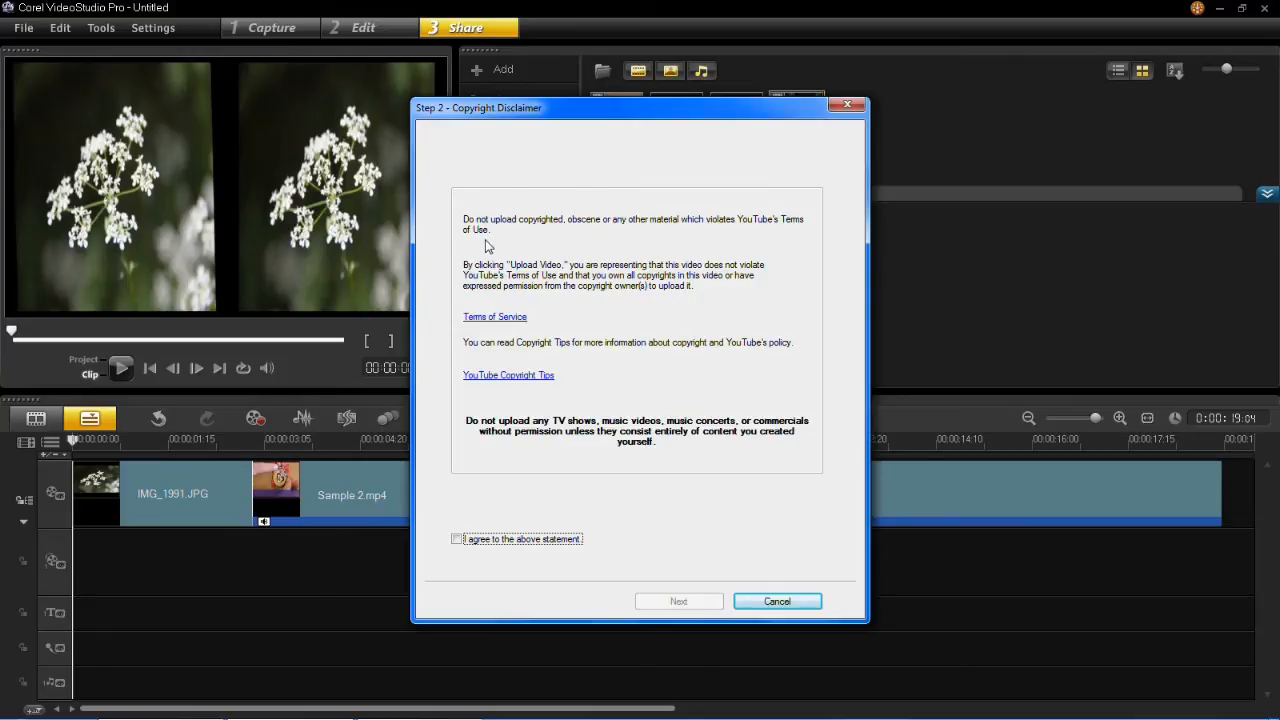
Agree to the copyright statement and advance to the description step.
click(458, 539)
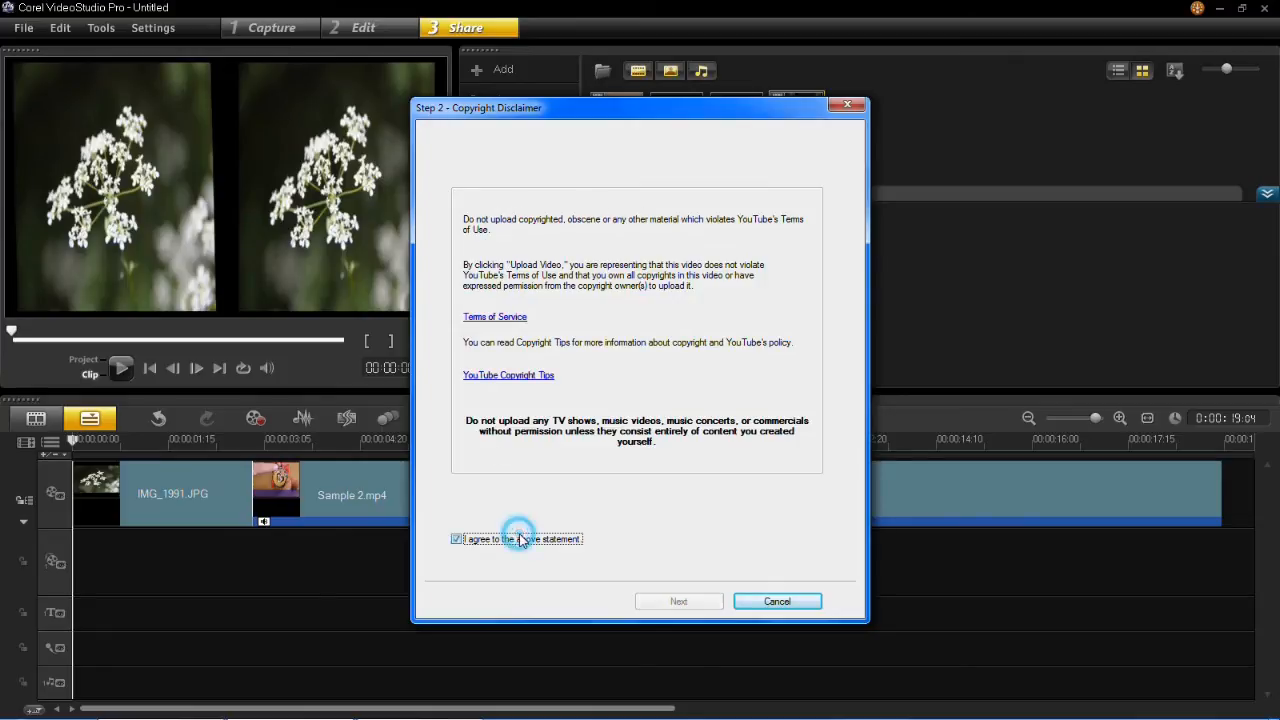
click(678, 601)
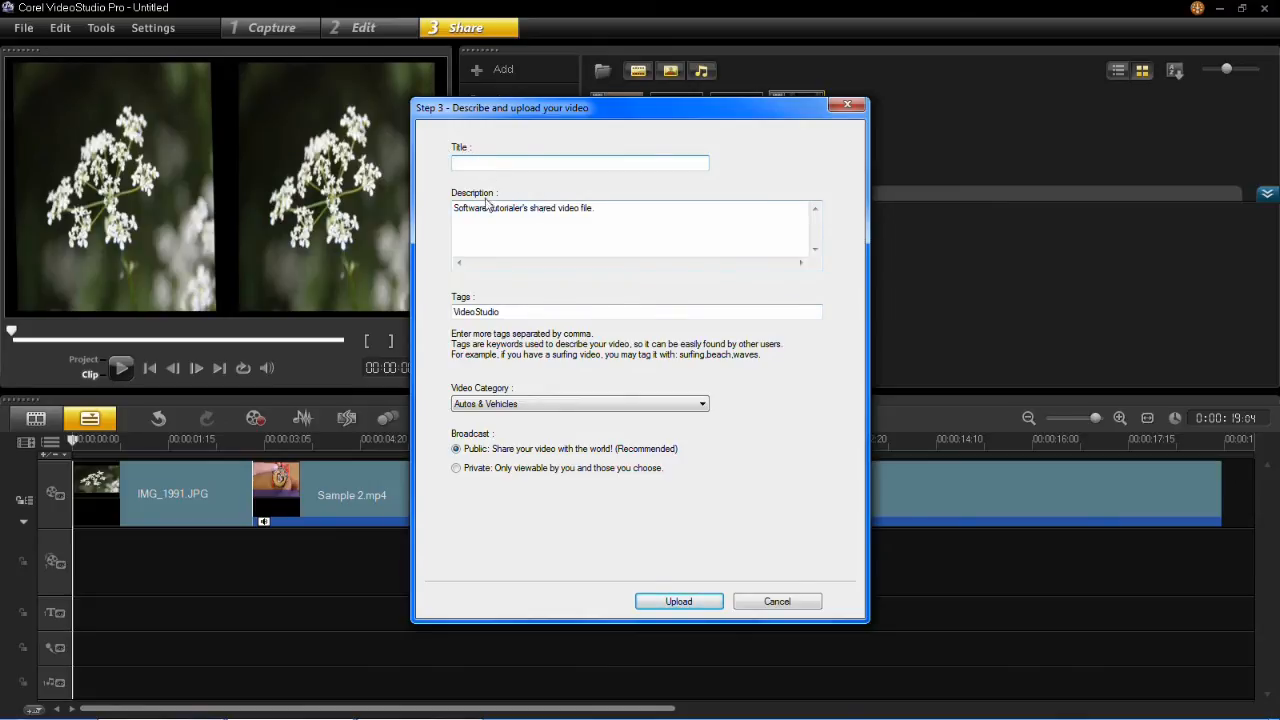
Choose the Howto & Style video category and begin the YouTube upload.
click(637, 311)
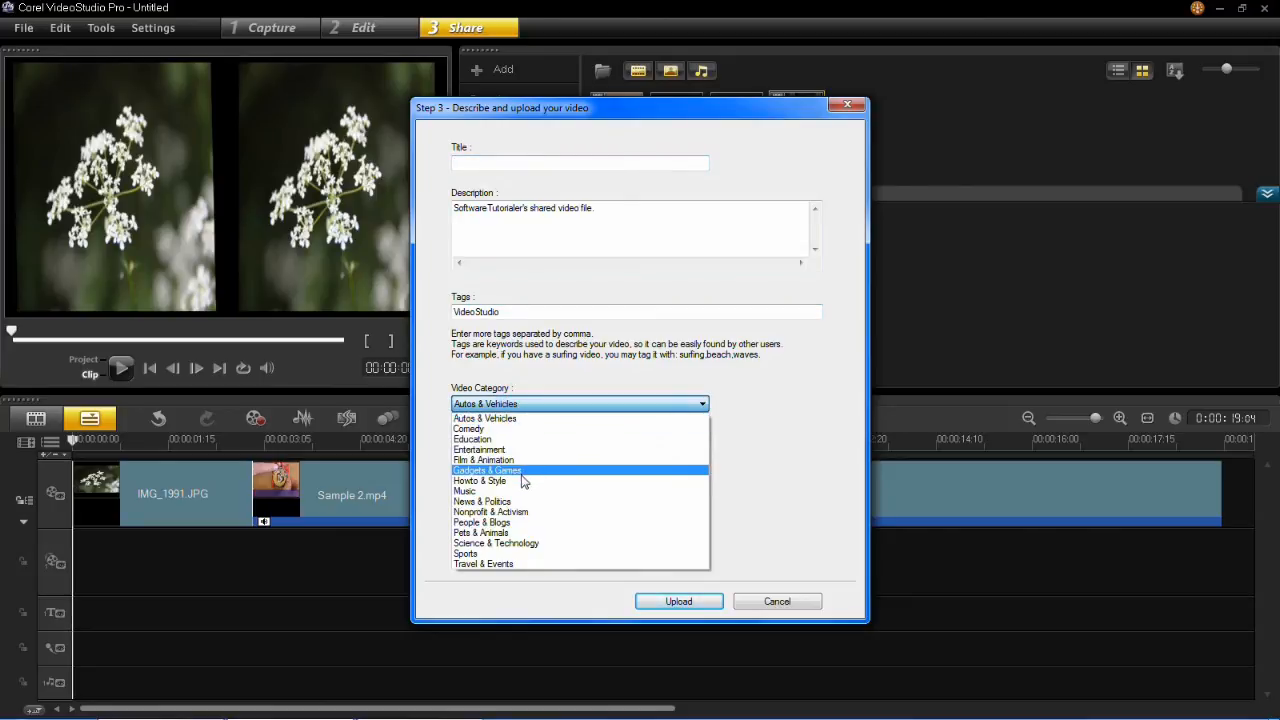
click(480, 481)
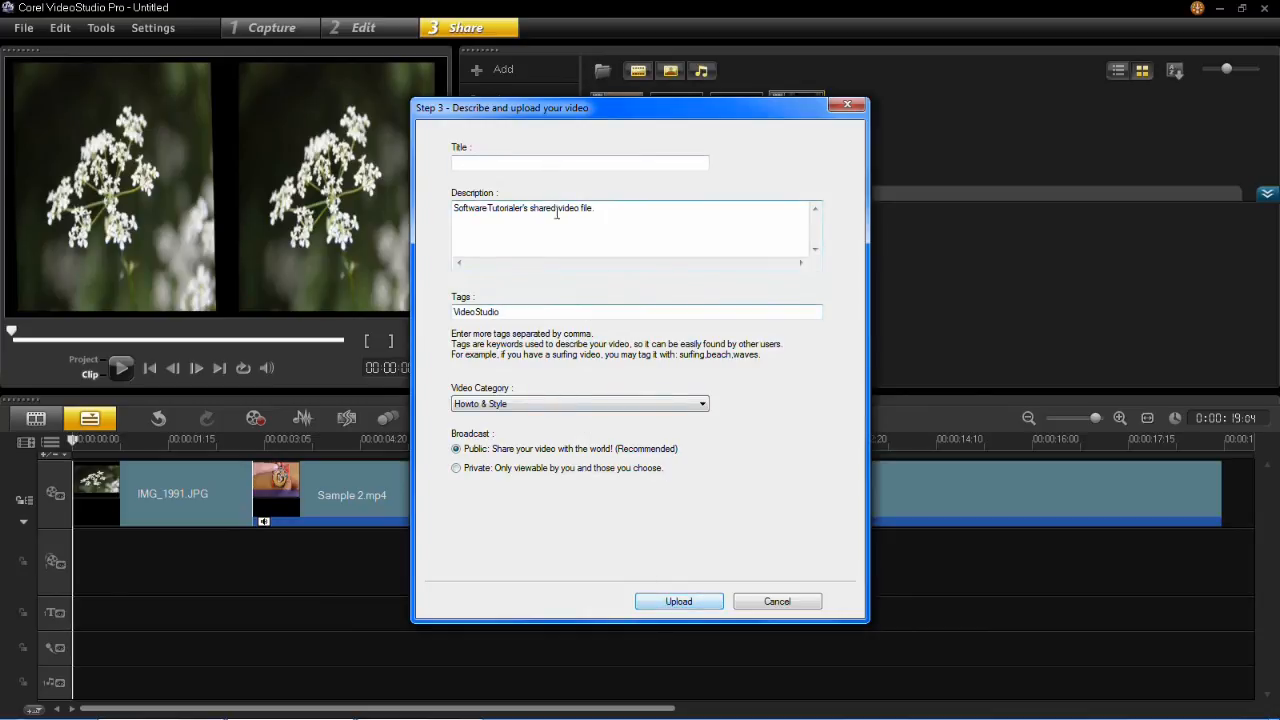
click(678, 601)
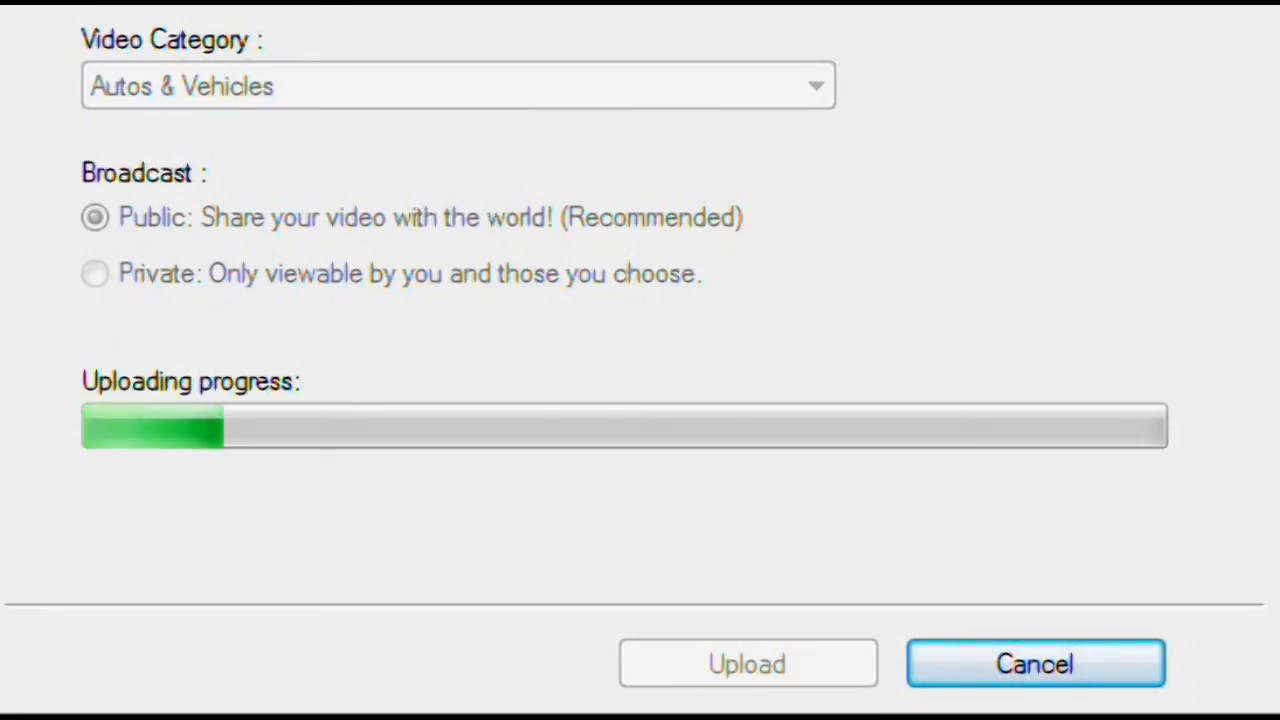